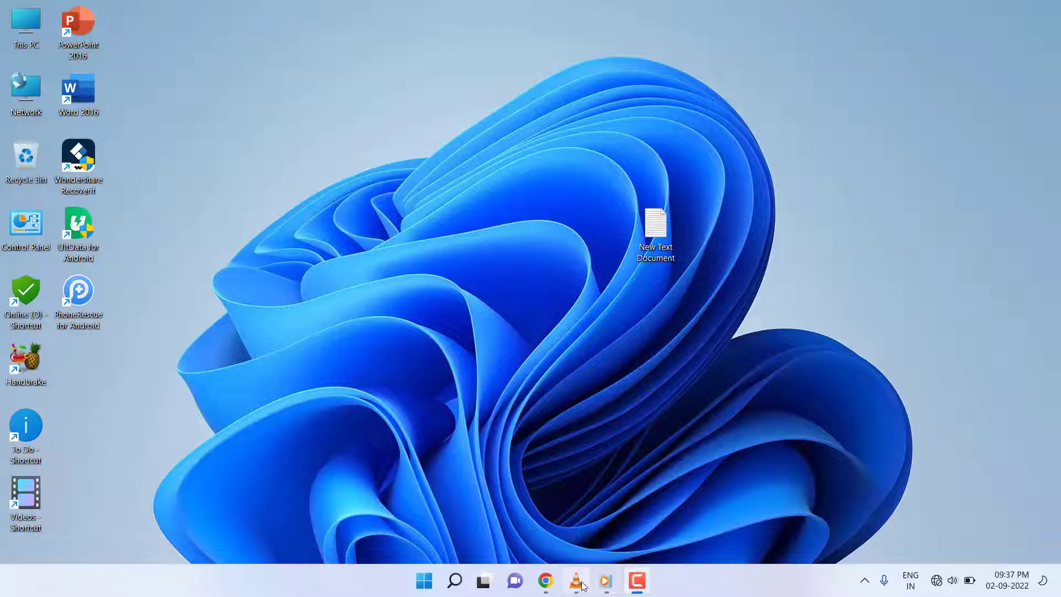
Launch VLC media player from the taskbar and check it has no recent media to reopen
left_click(575, 581)
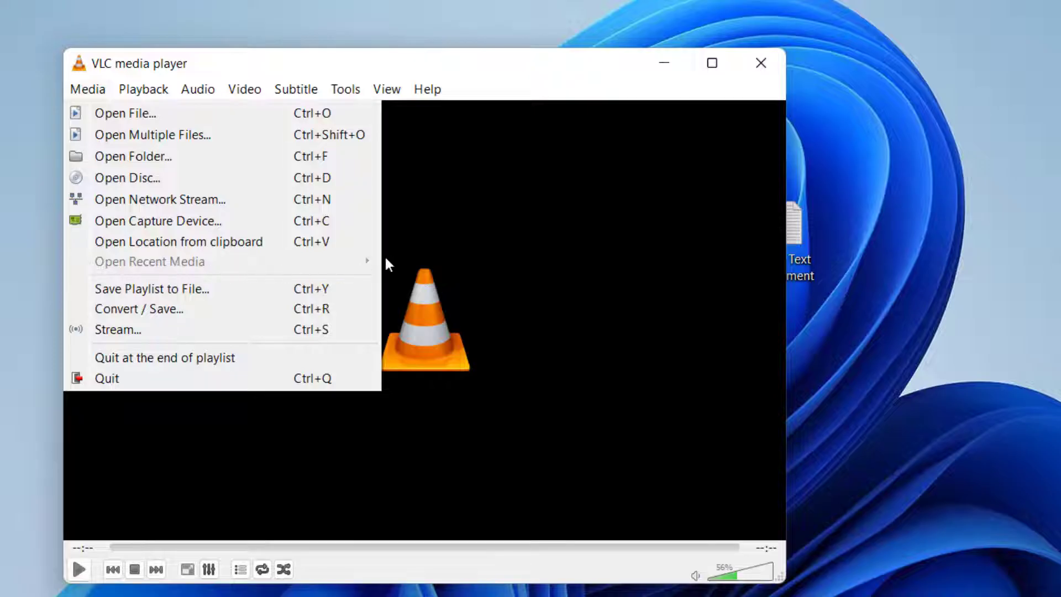
mouse_move(417, 311)
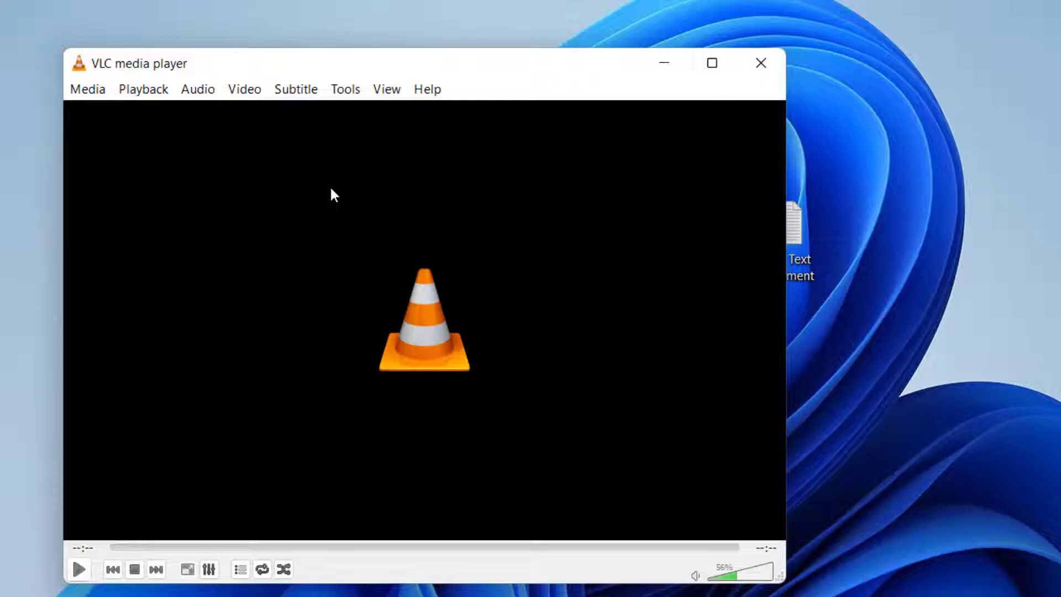
Turn off 'Save recently played items' in VLC Preferences, save, and close VLC
left_click(345, 89)
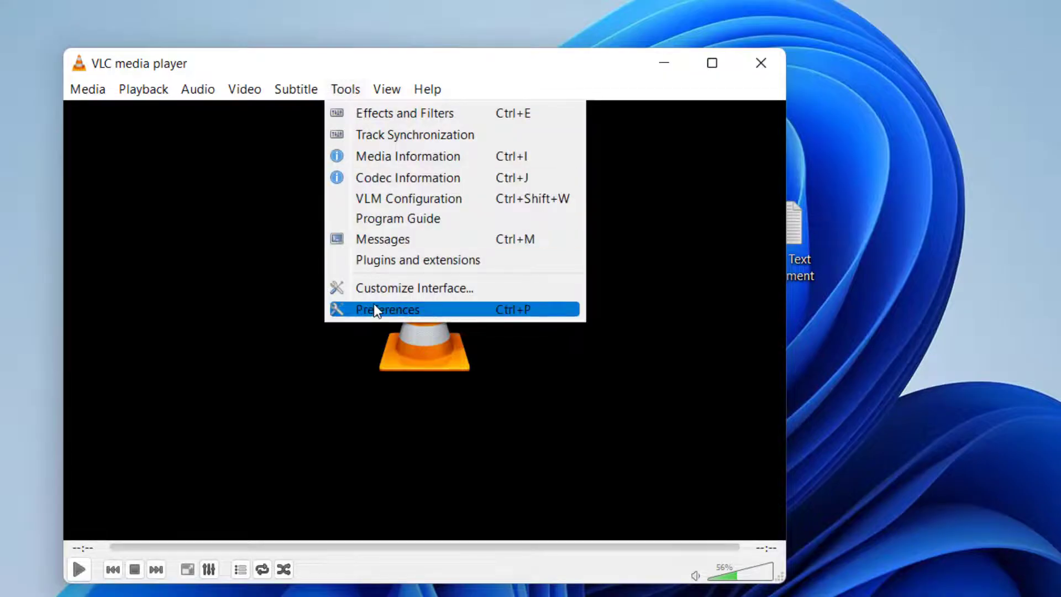
left_click(387, 310)
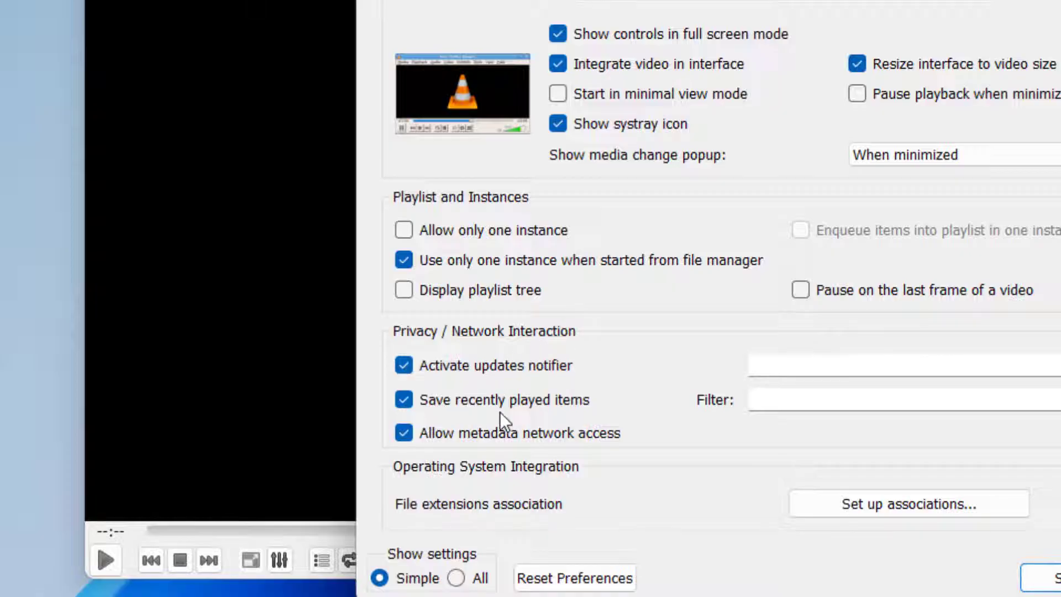
left_click(404, 399)
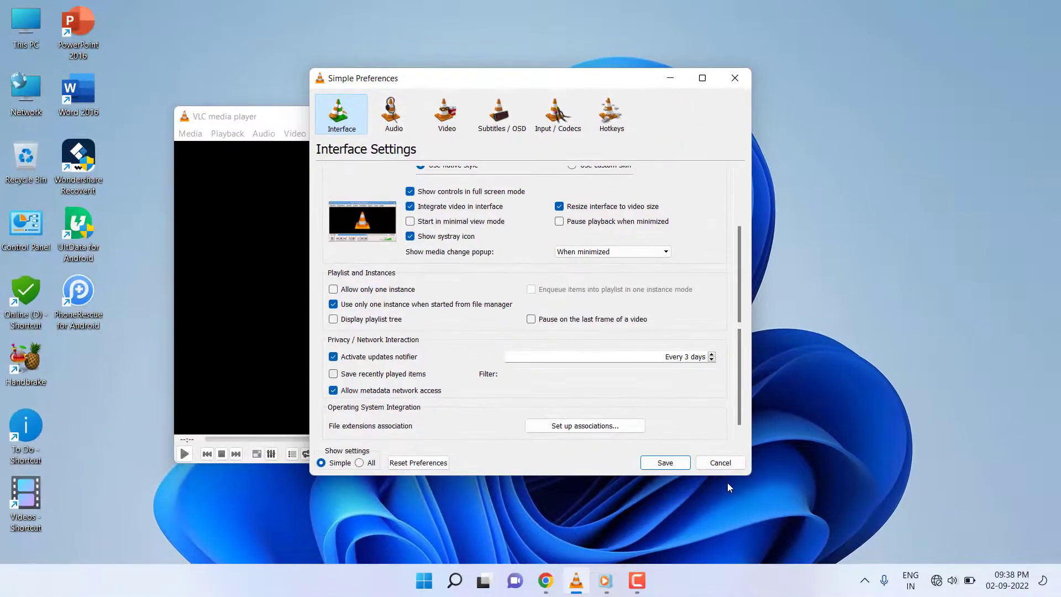
left_click(664, 462)
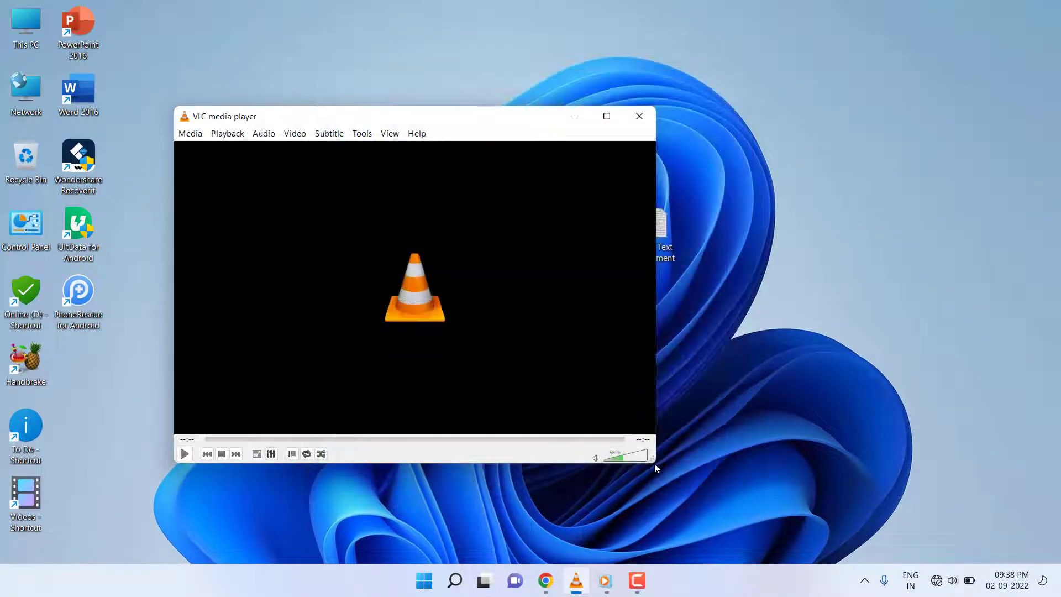
left_click(637, 116)
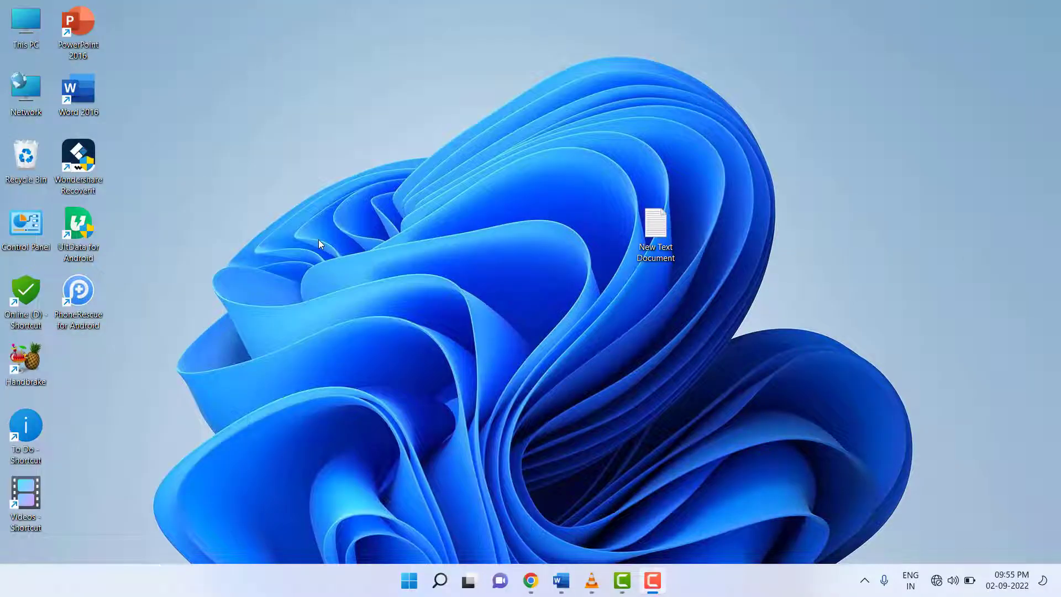
Reach the Start page in Personalization settings with recent apps and recent items switched off
right_click(320, 243)
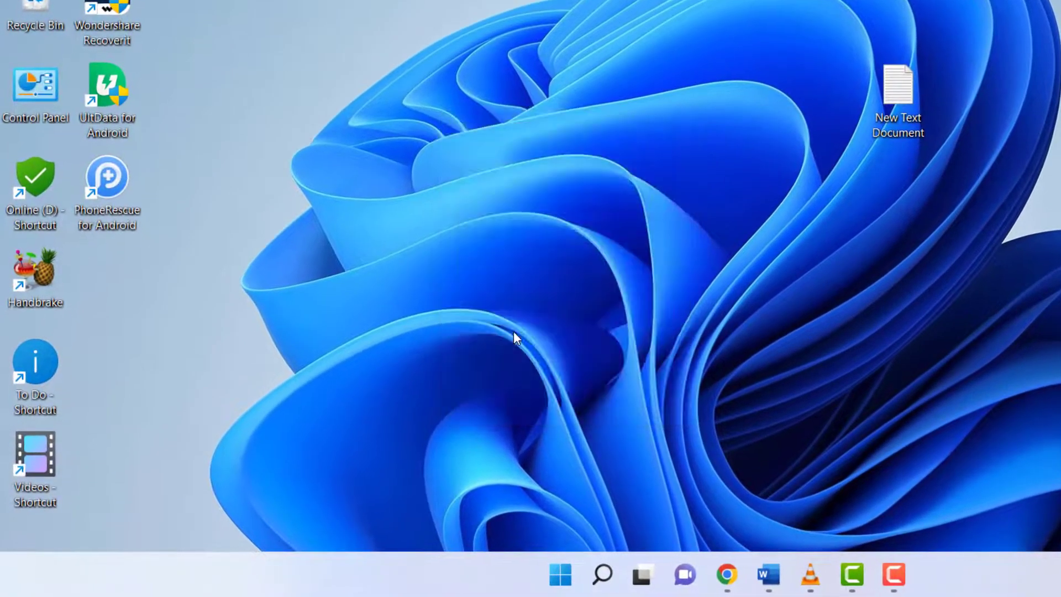
left_click(914, 575)
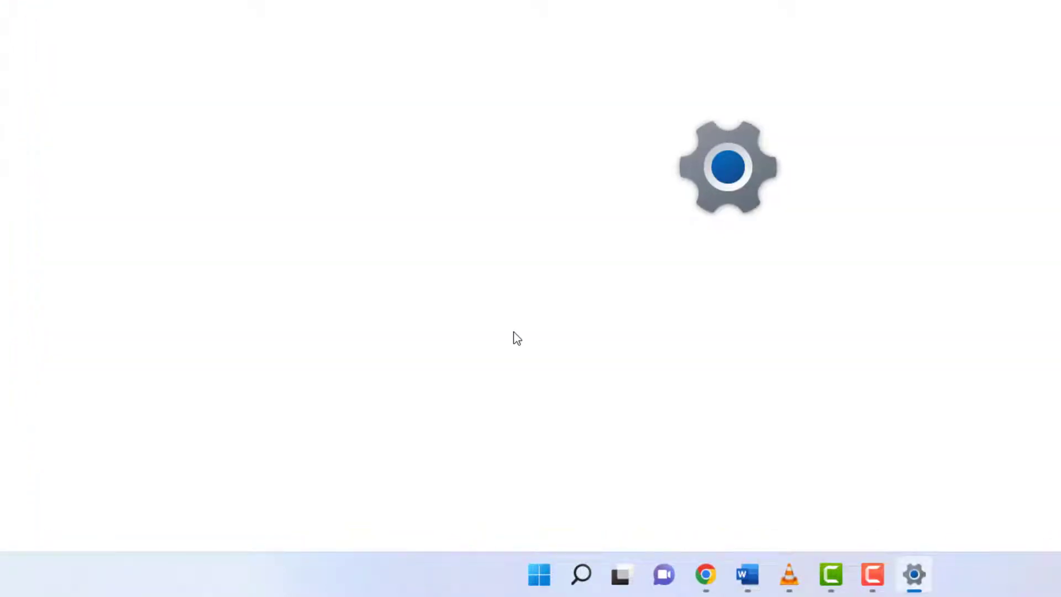
left_click(914, 575)
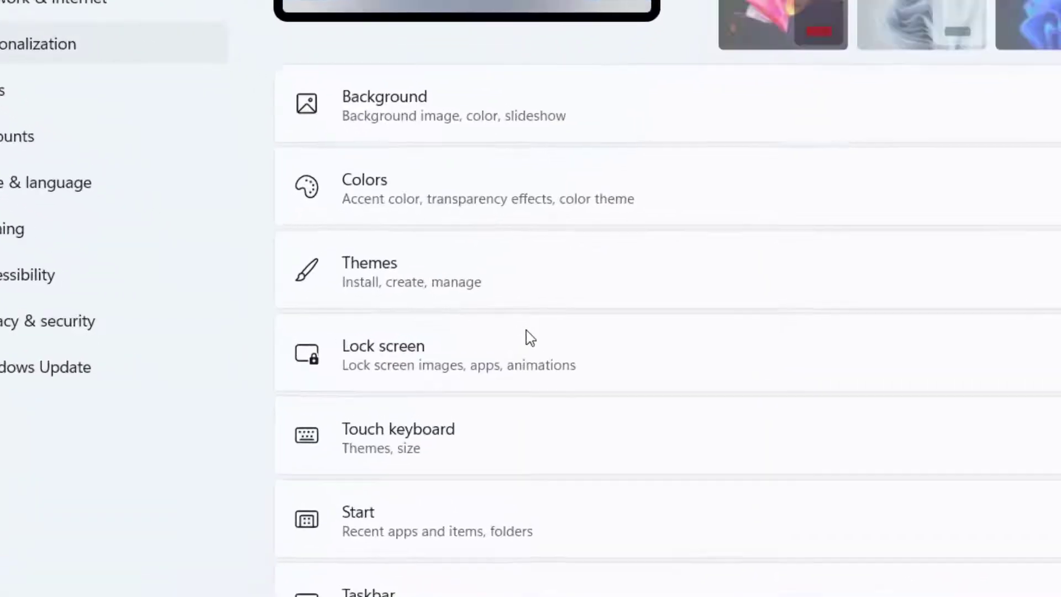
scroll("down", 3)
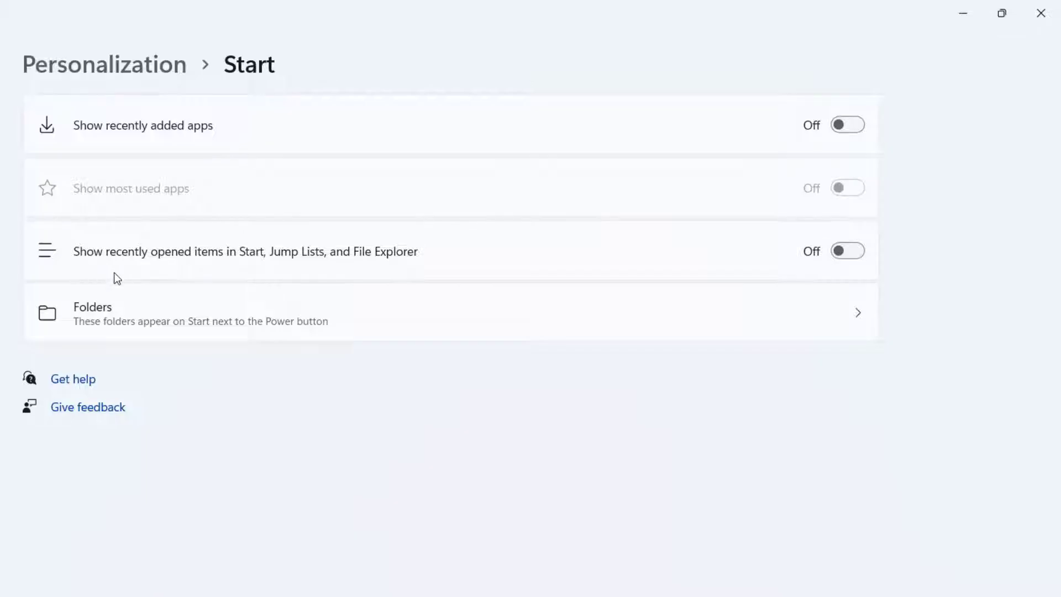
mouse_move(281, 267)
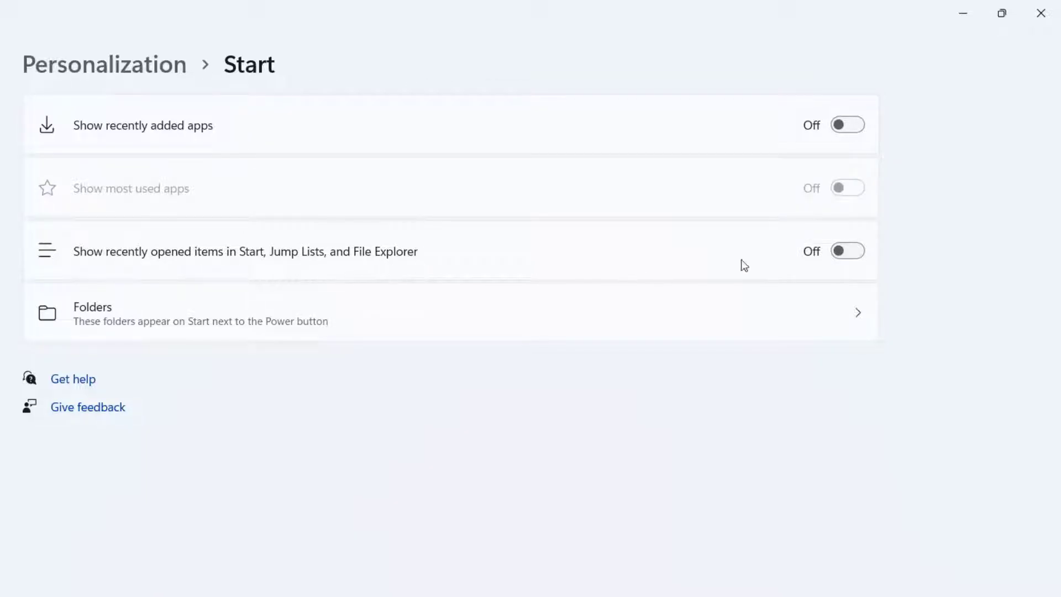
mouse_move(889, 282)
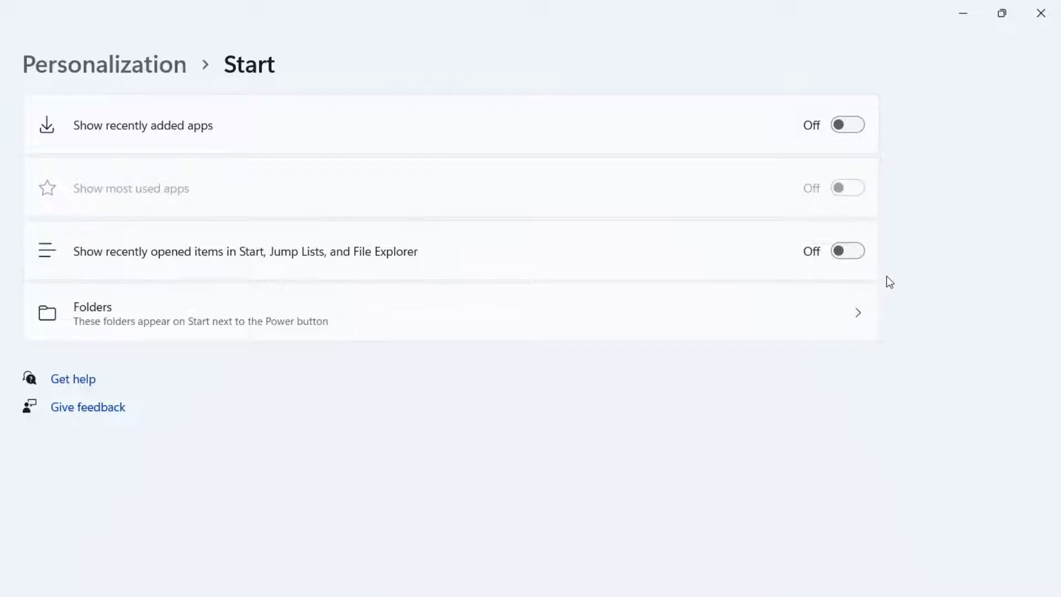
mouse_move(475, 275)
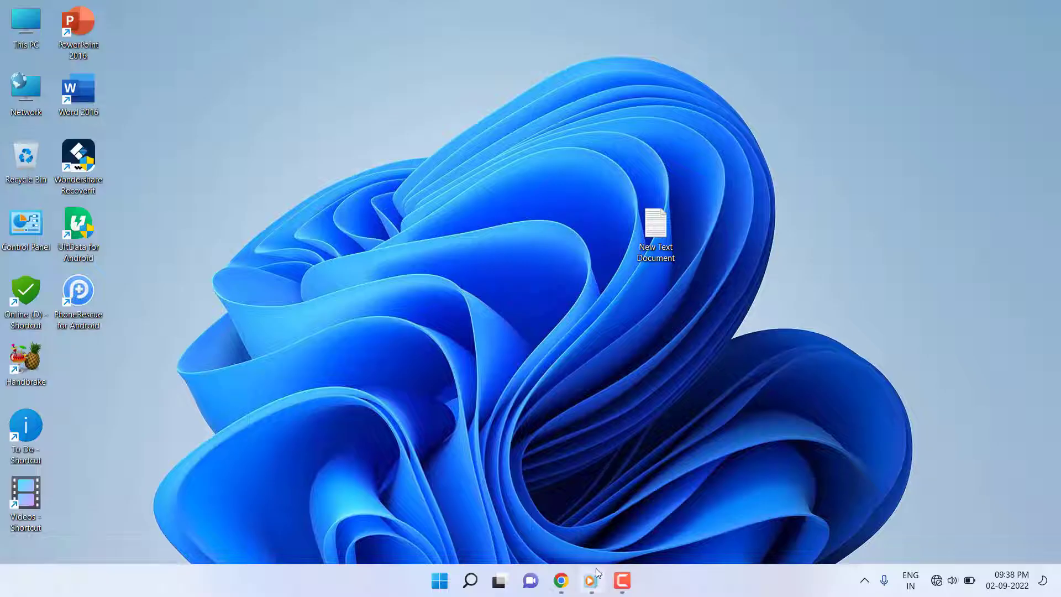
Launch Windows Media Player and show the Privacy page of Organize > Options
left_click(591, 580)
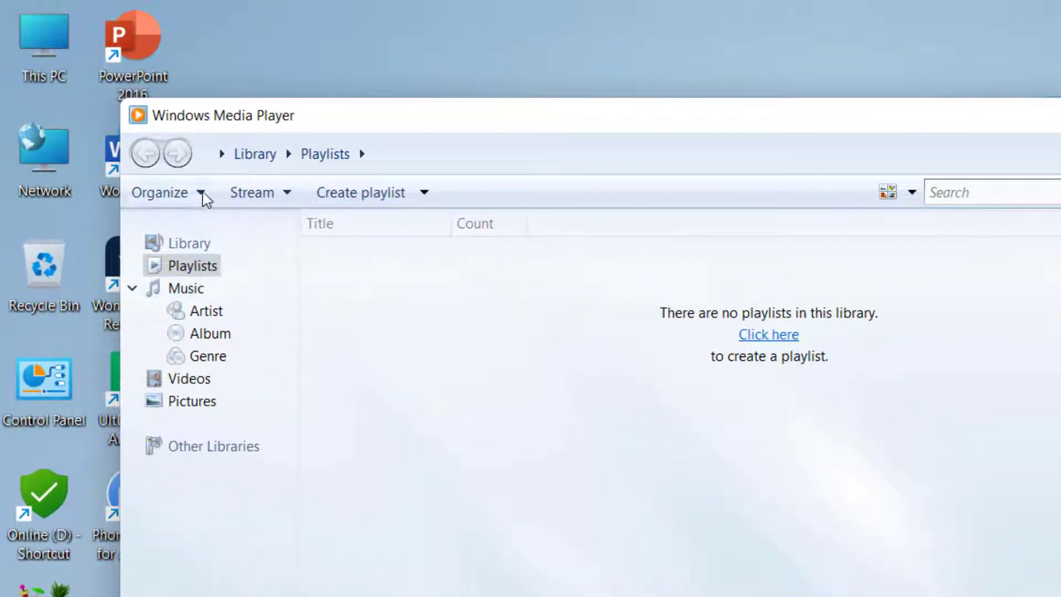
left_click(160, 192)
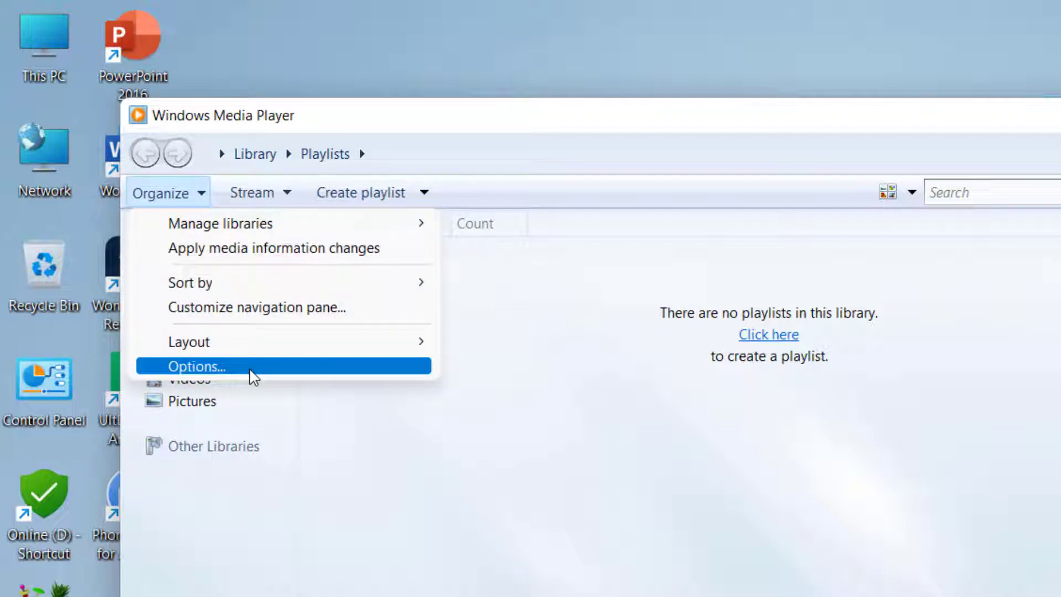
left_click(194, 365)
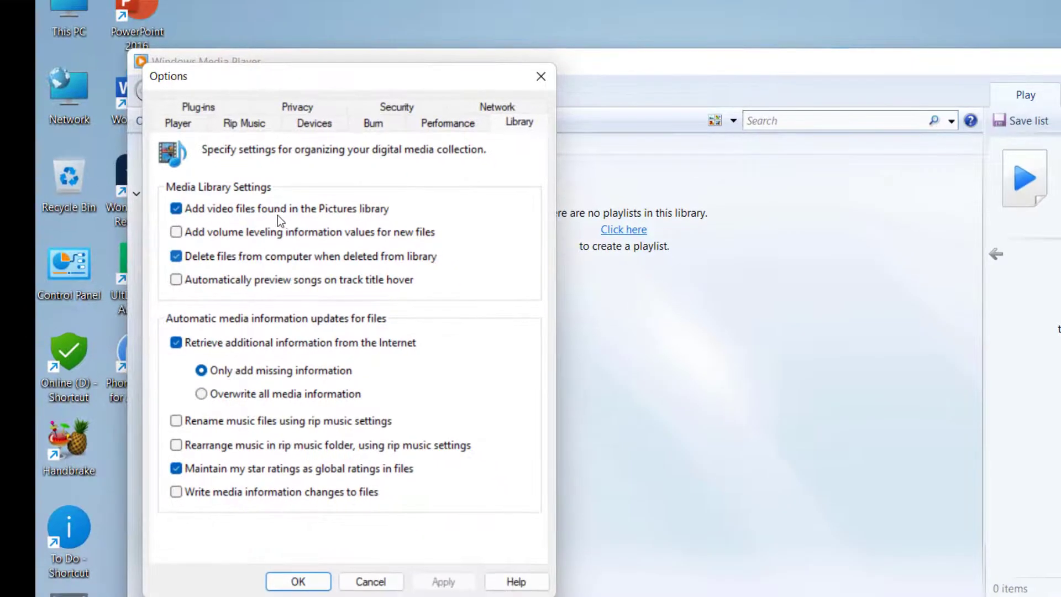
left_click(297, 107)
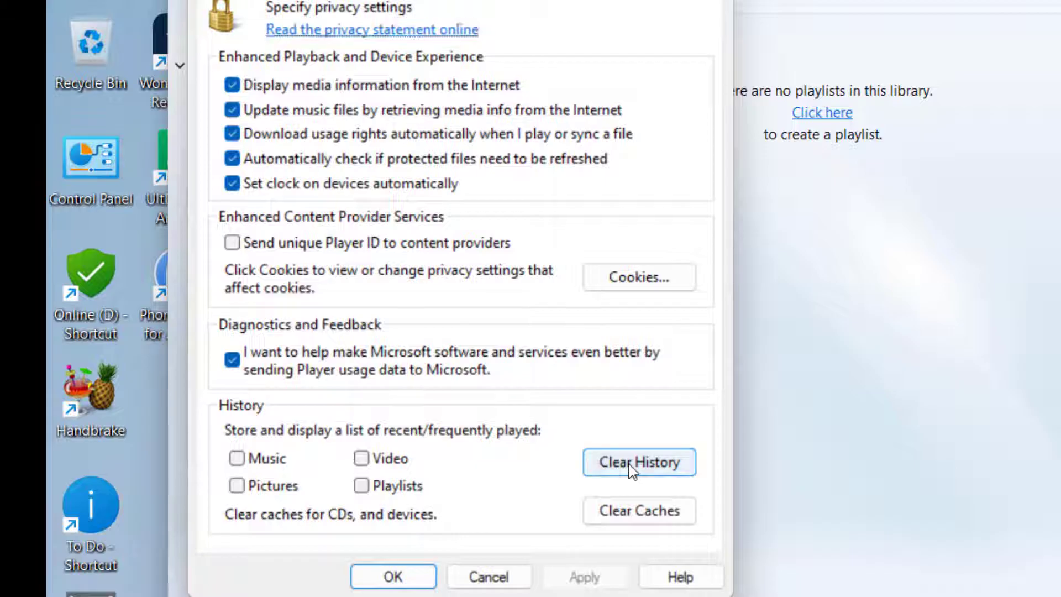
Clear the recent play history and the caches for CDs and devices
left_click(639, 462)
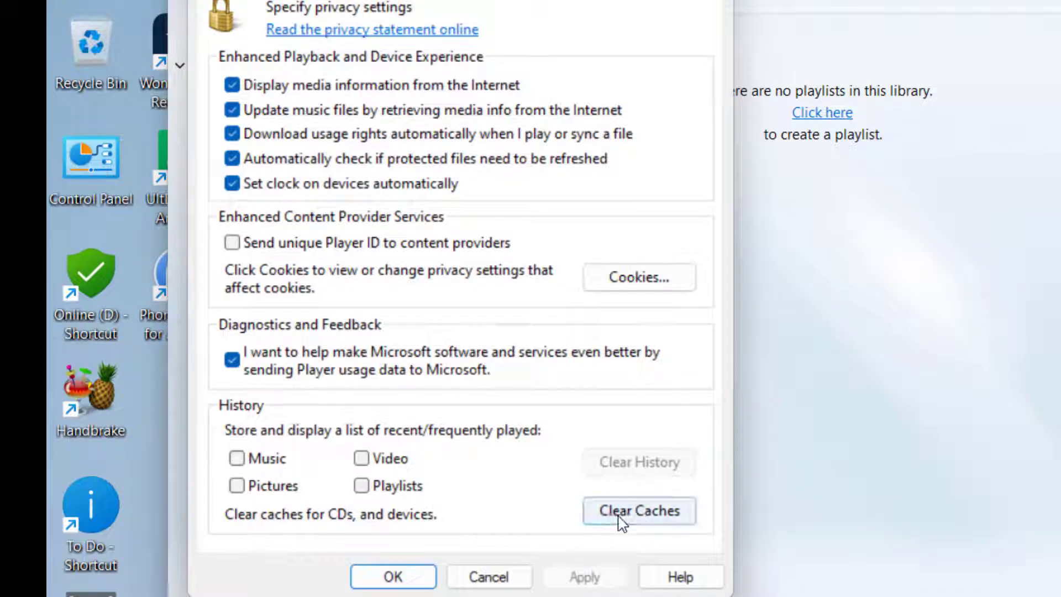
left_click(638, 511)
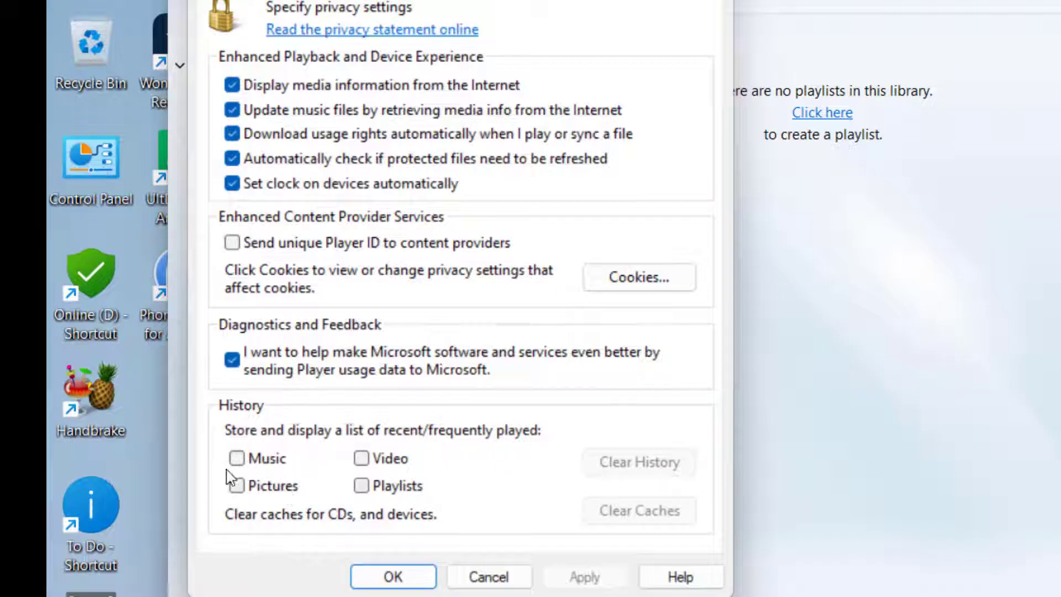
Keep play history for music, toggle it for pictures and videos, confirm with OK, and close the player
left_click(236, 486)
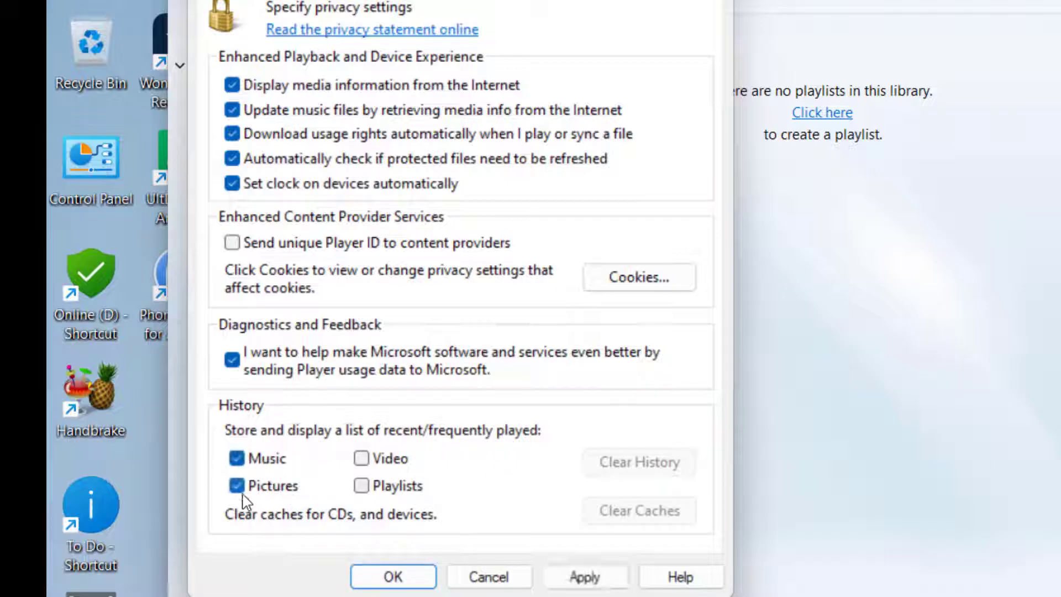
left_click(363, 486)
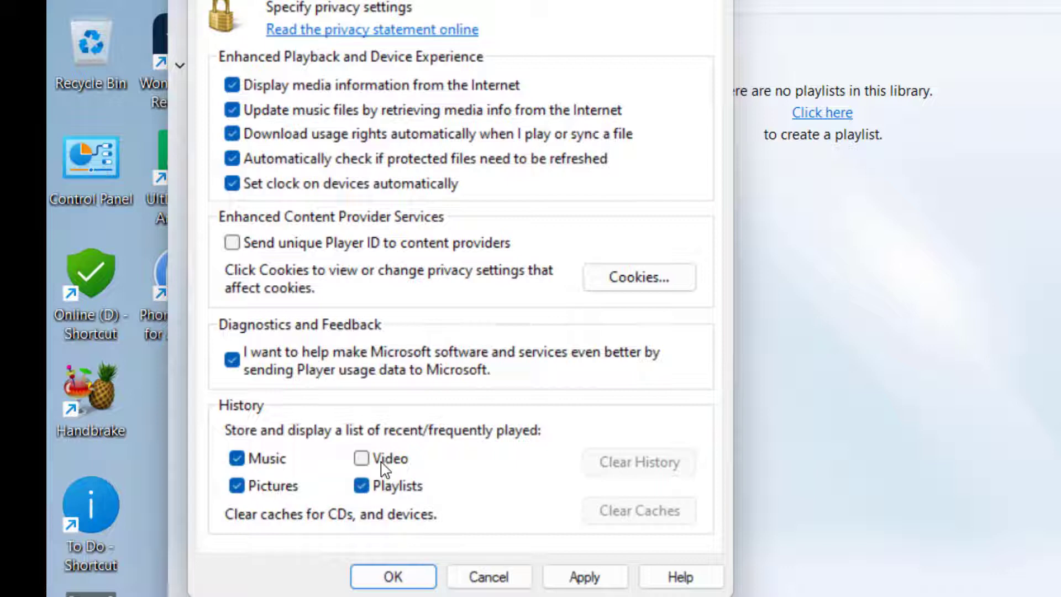
left_click(363, 458)
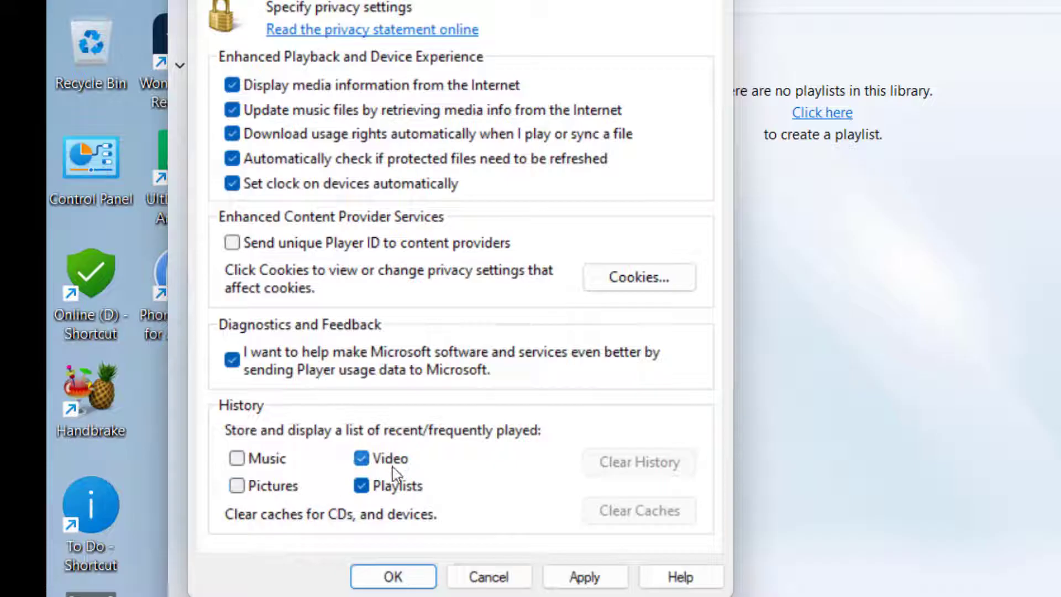
left_click(585, 577)
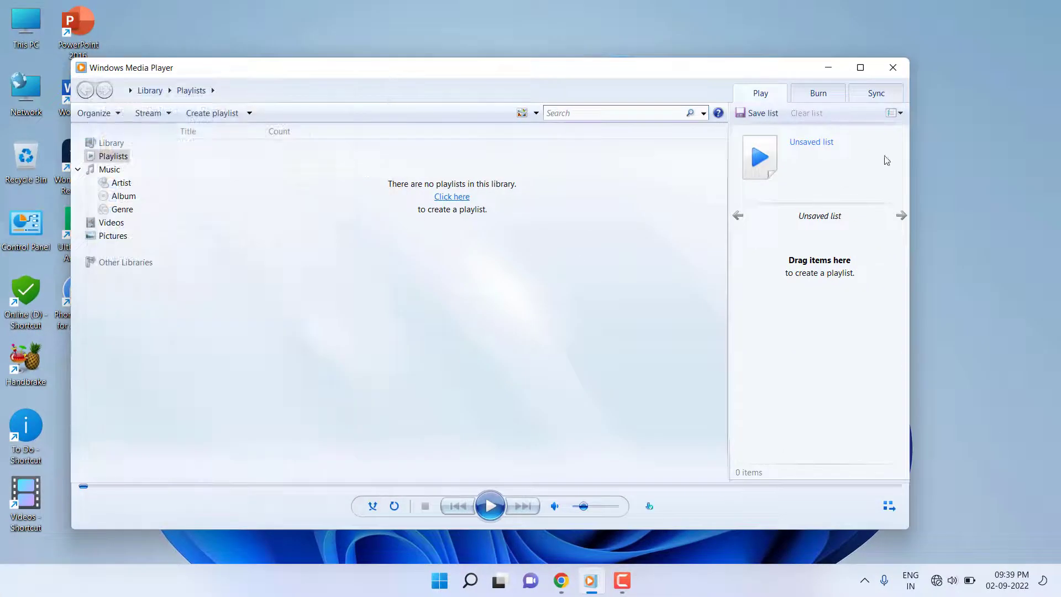
left_click(892, 68)
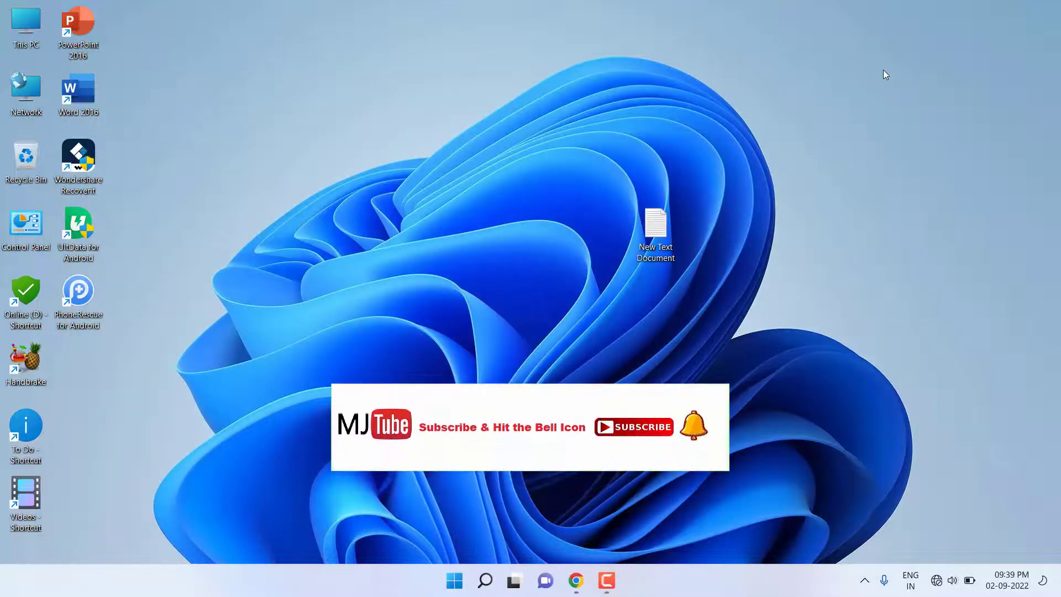
left_click(632, 427)
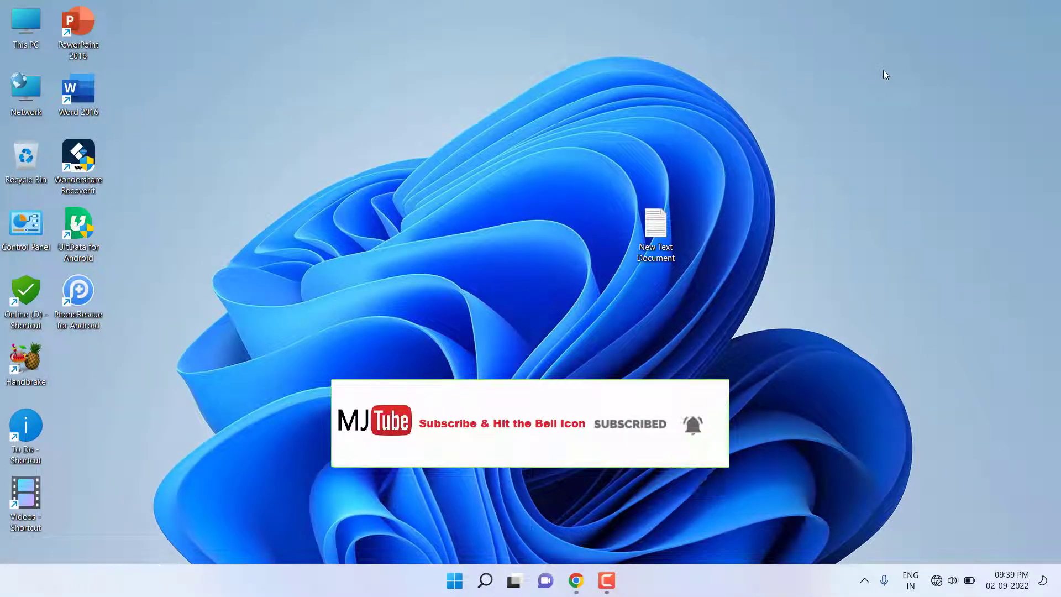